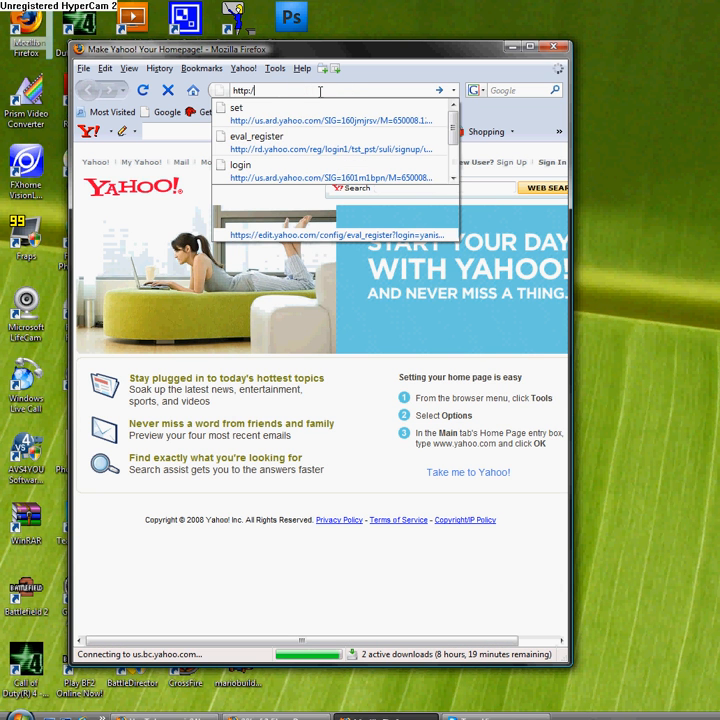
Load Download.com's Windows downloads page from the 'dow' address-bar suggestion.
text(download)
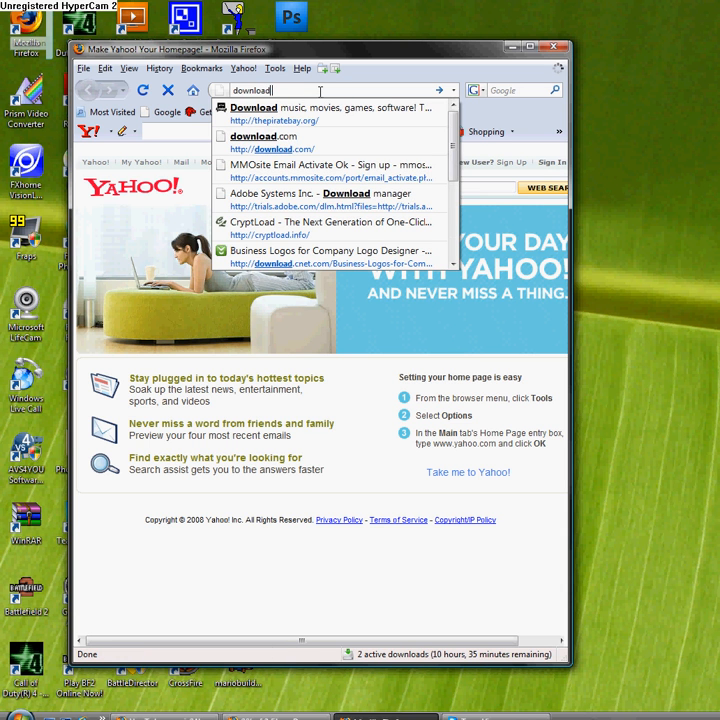
click(263, 135)
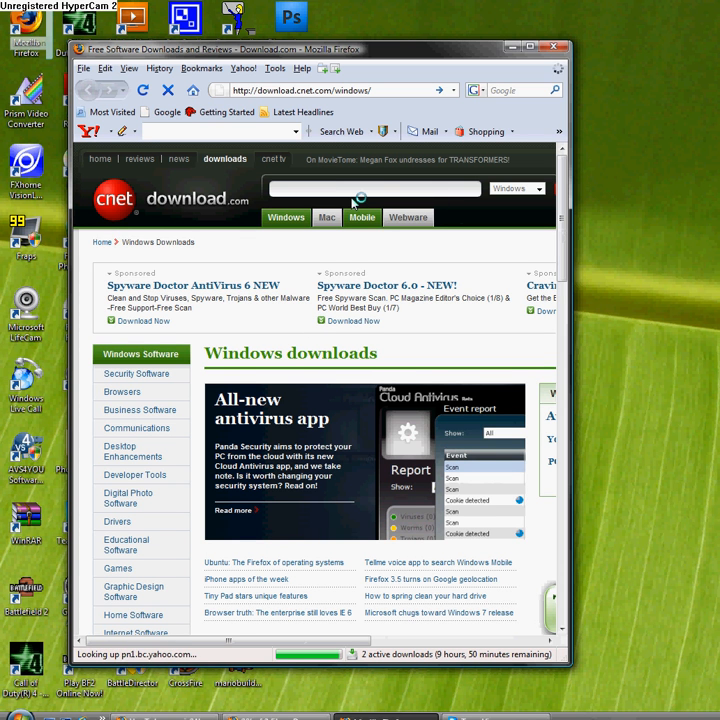
text(team vi)
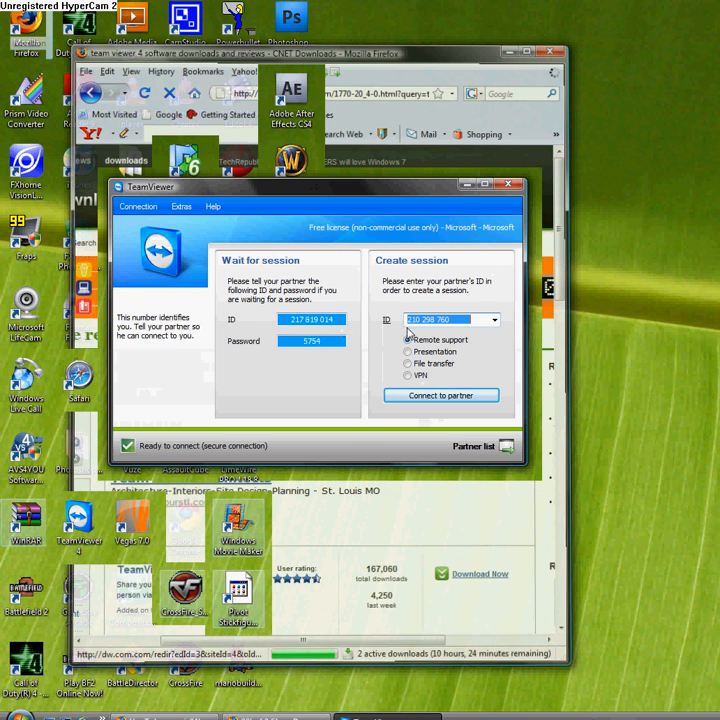
click(408, 340)
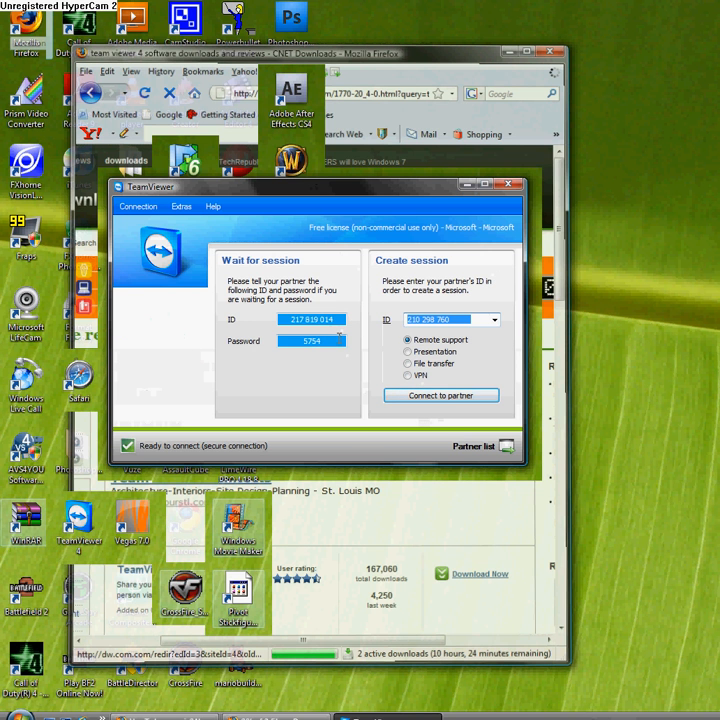
click(441, 395)
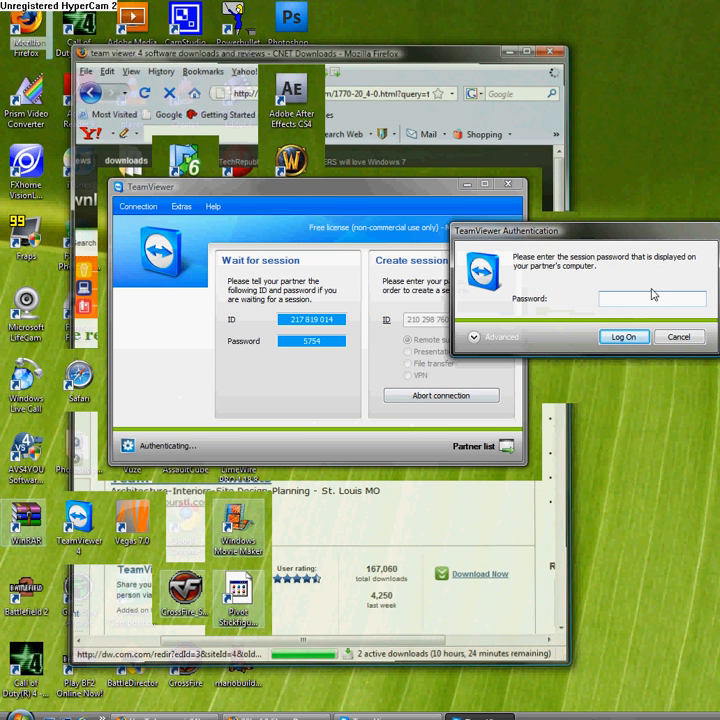
text(•)
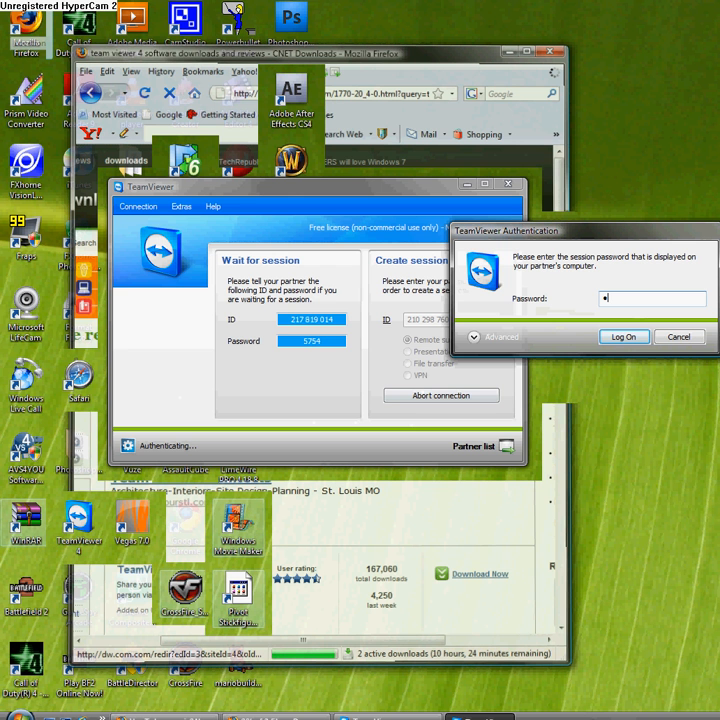
text(••)
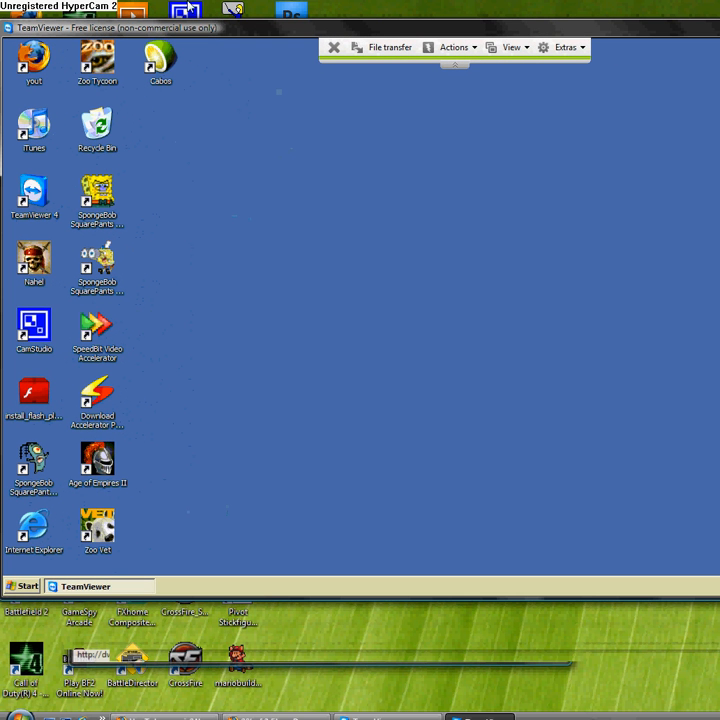
mouse_move(350, 378)
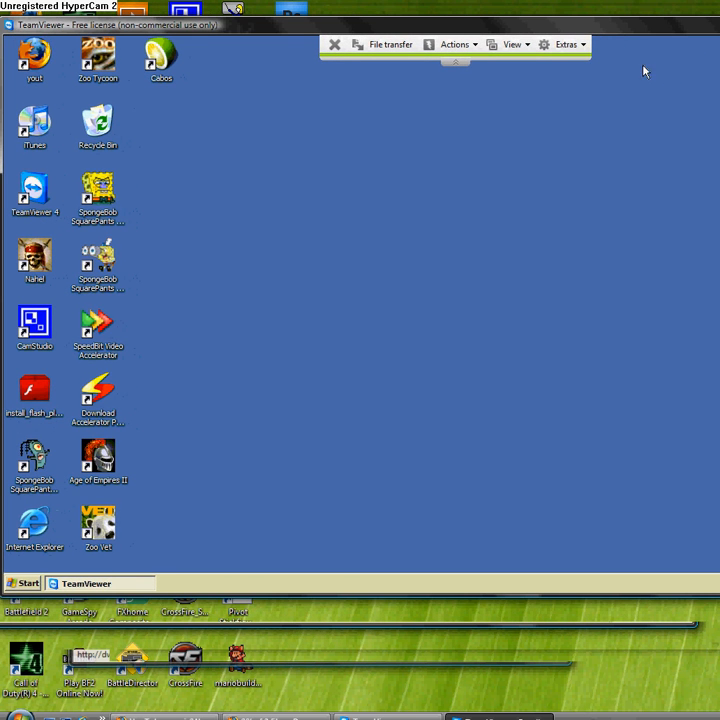
click(24, 583)
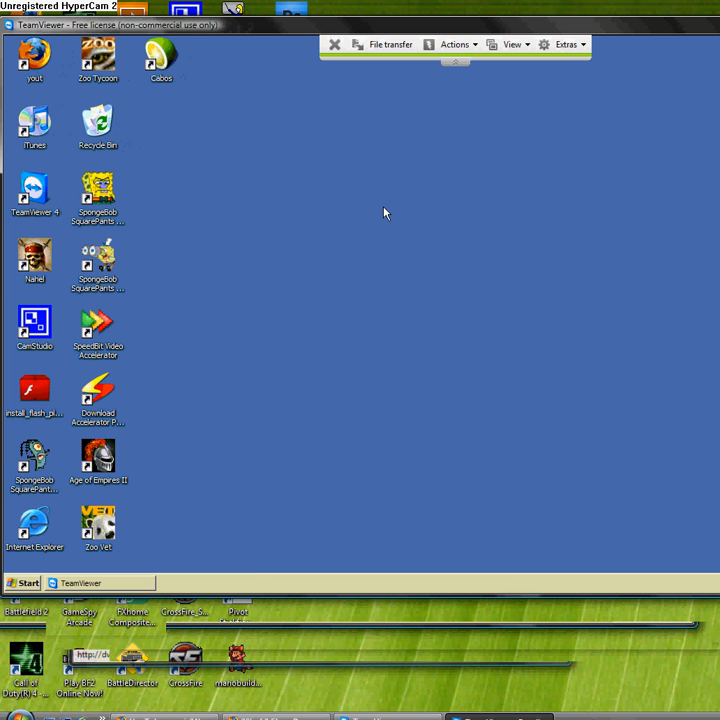
mouse_move(382, 167)
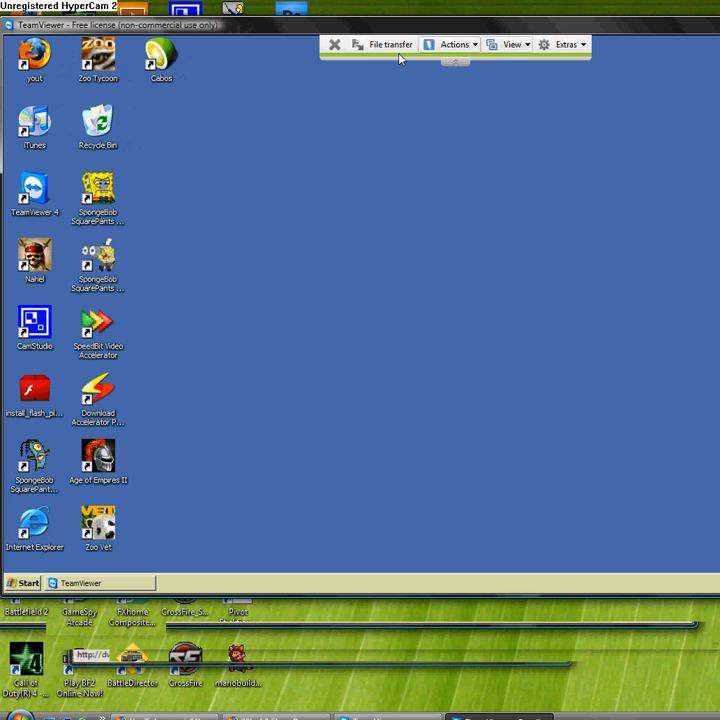
mouse_move(224, 232)
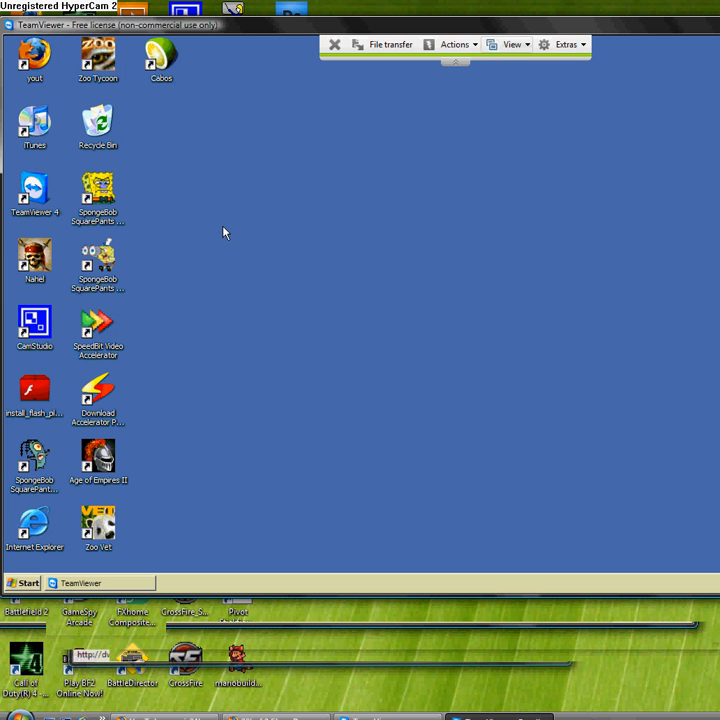